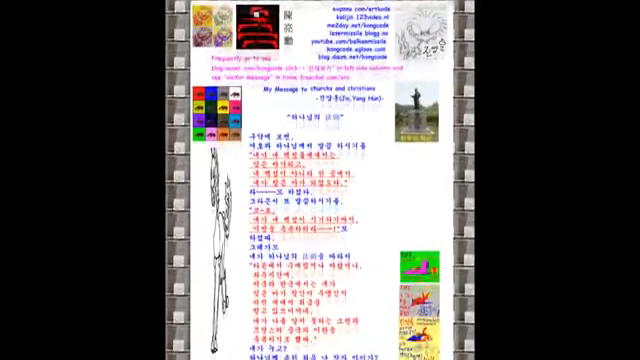
scroll("down", 3)
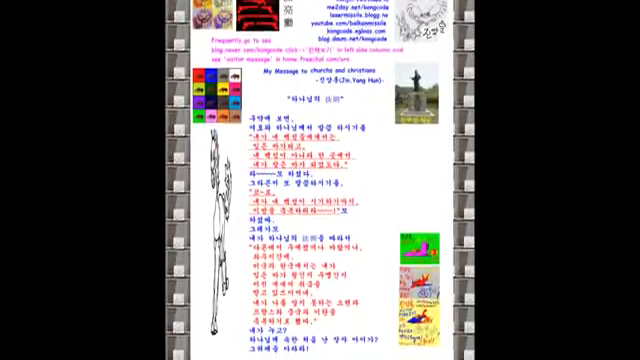